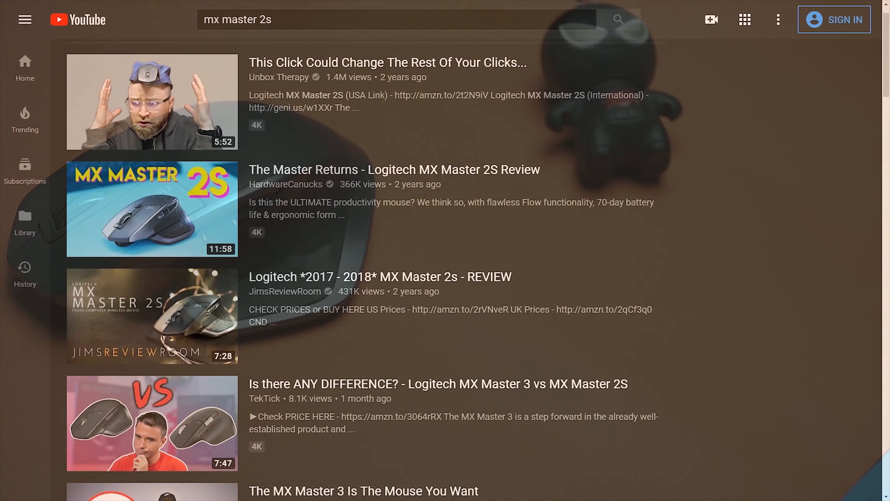
pyautogui.scroll(-3)
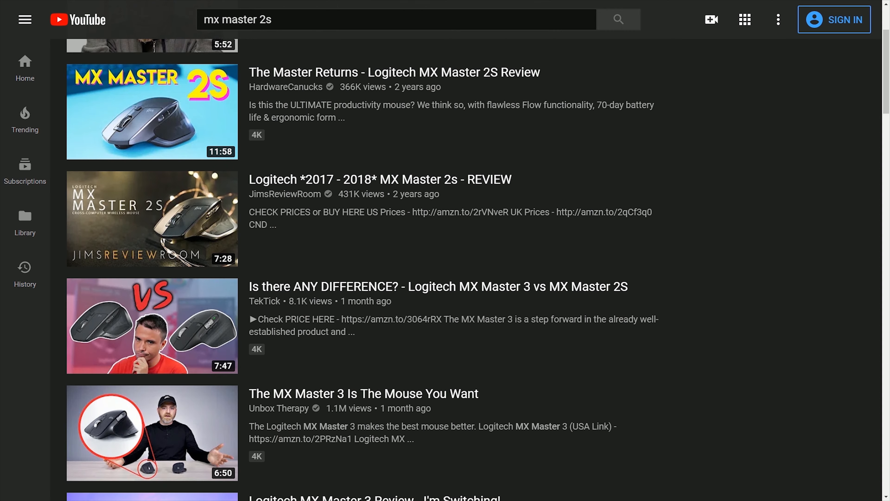